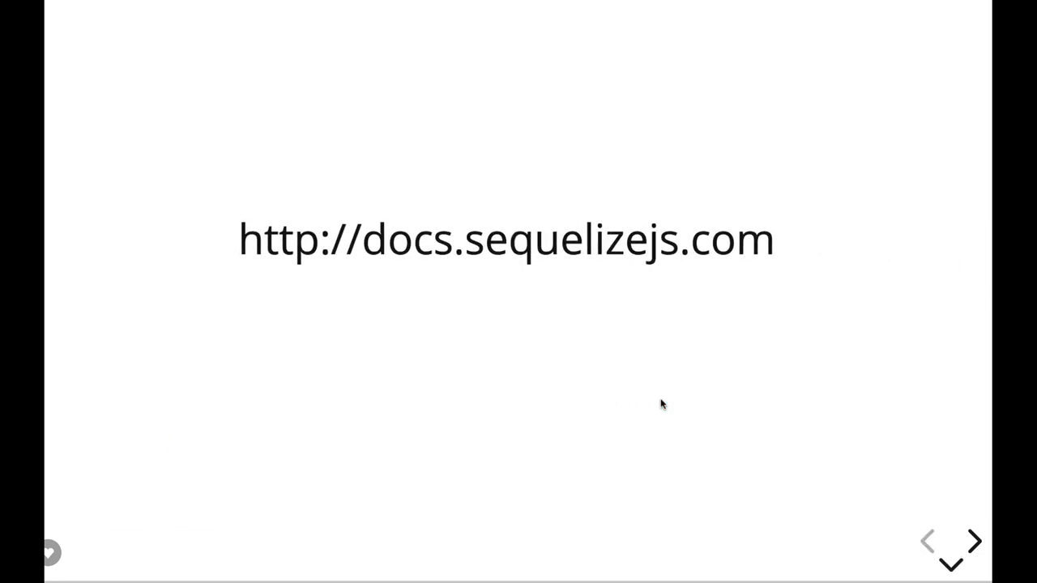
pyautogui.moveTo(316, 363)
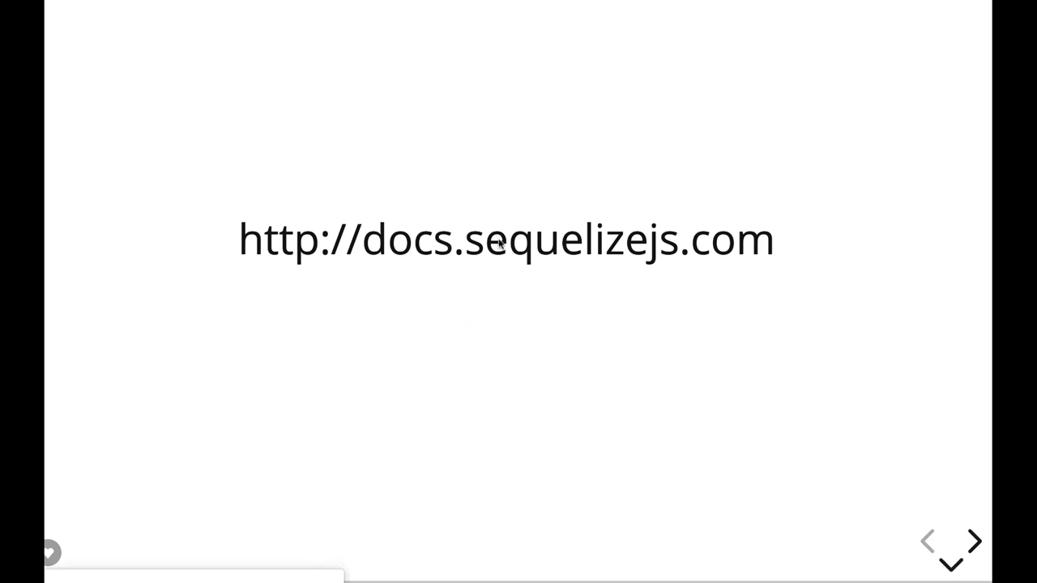
# - Highlight the connection URI string on the connection-examples slide
pyautogui.click(976, 541)
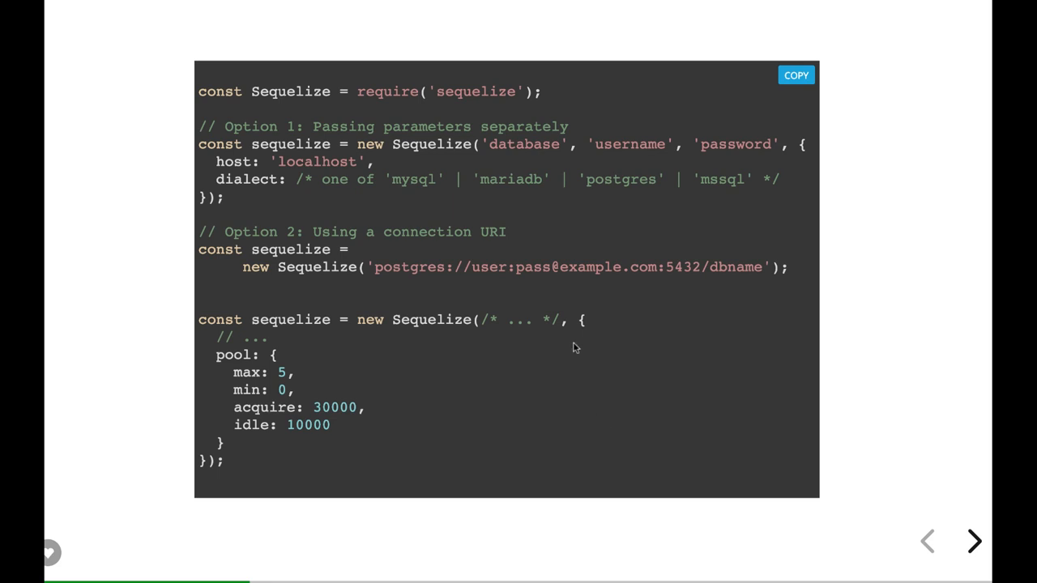
pyautogui.moveTo(483, 144); pyautogui.dragTo(235, 198)
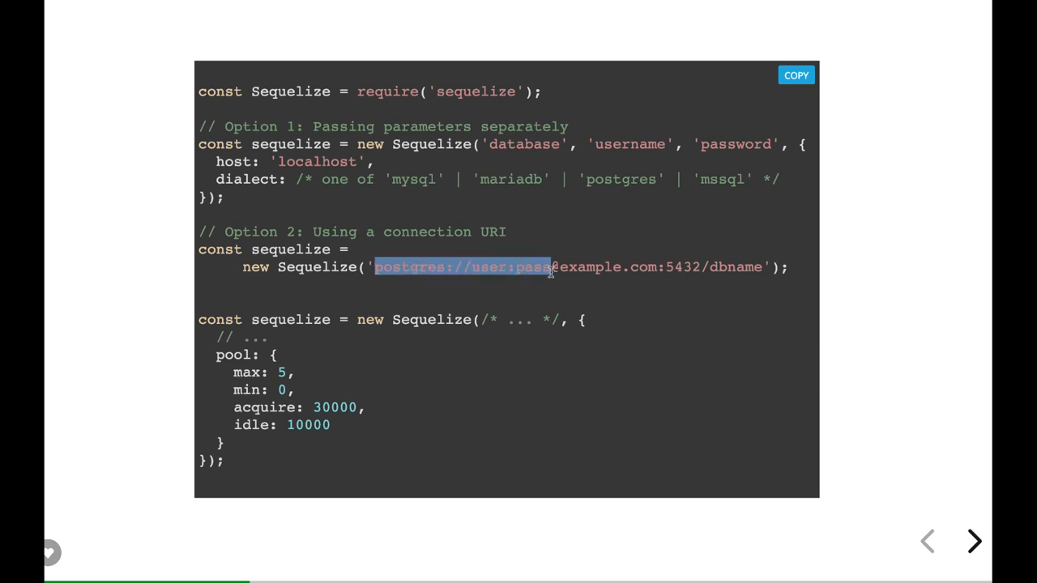
pyautogui.moveTo(551, 267); pyautogui.dragTo(765, 268)
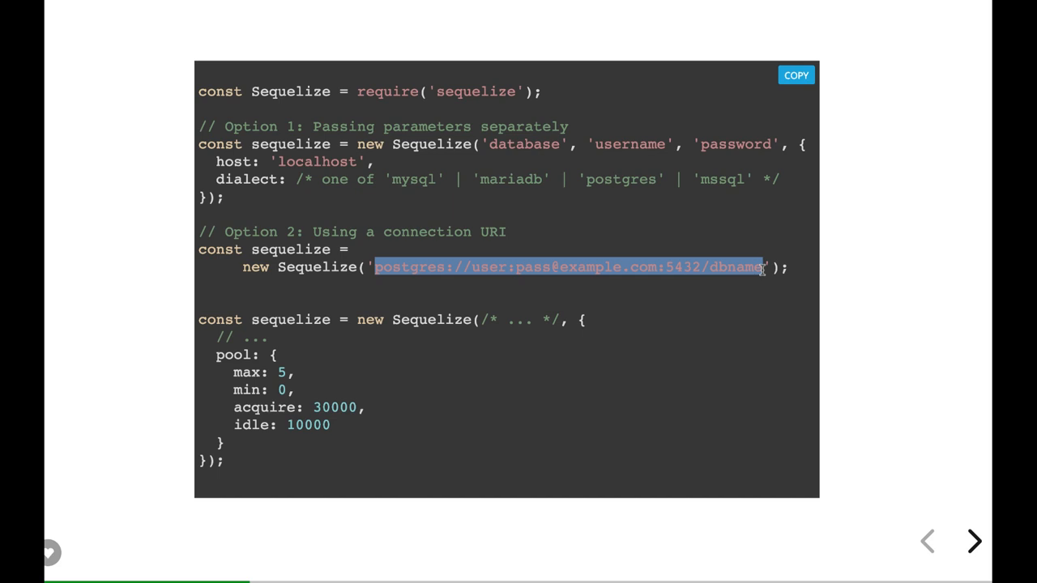
pyautogui.moveTo(382, 342)
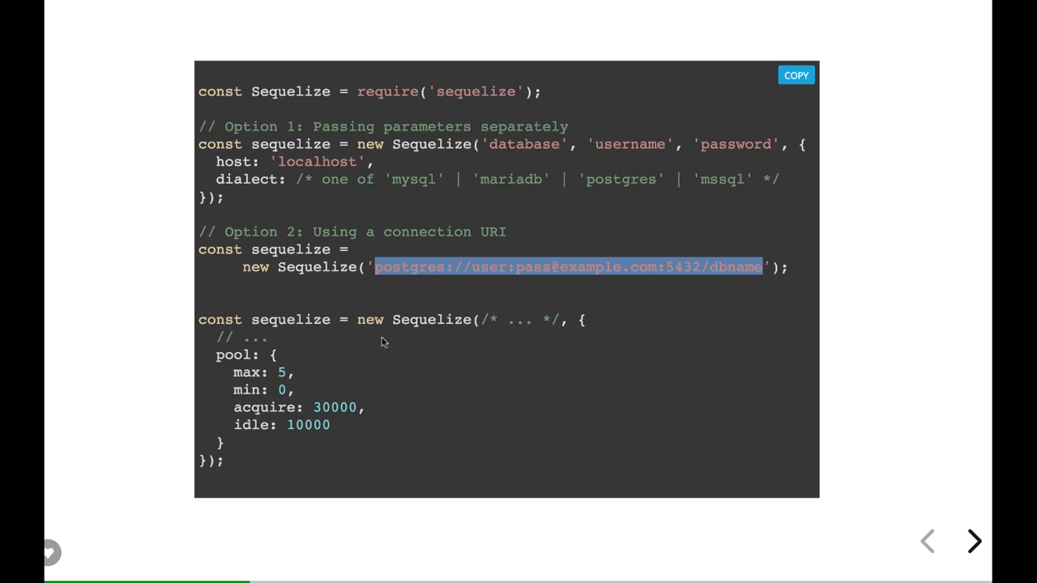
pyautogui.click(974, 542)
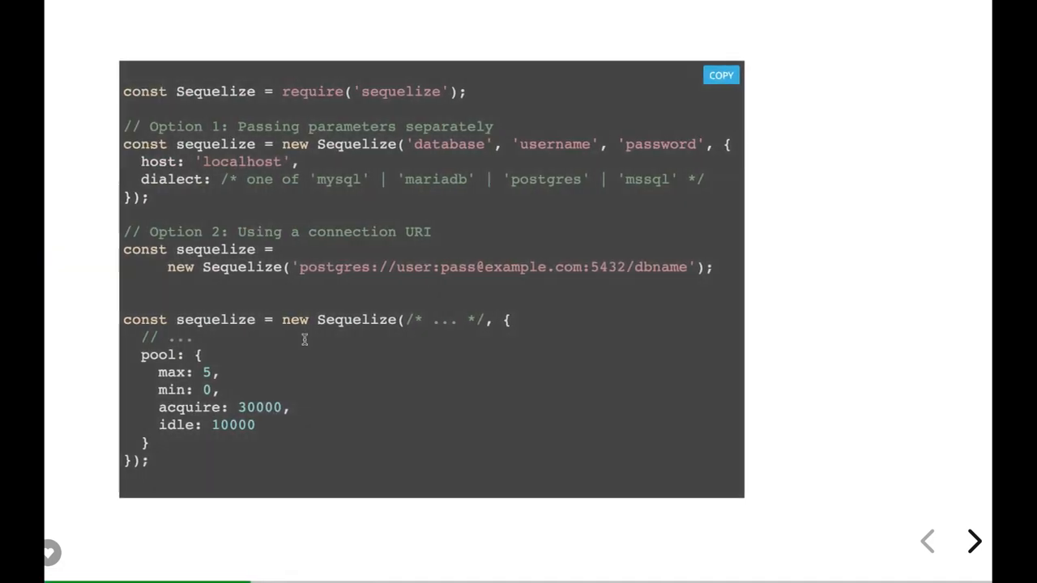
# - Highlight the sequelize instance name and advance to the authenticate slide
pyautogui.doubleClick(290, 144)
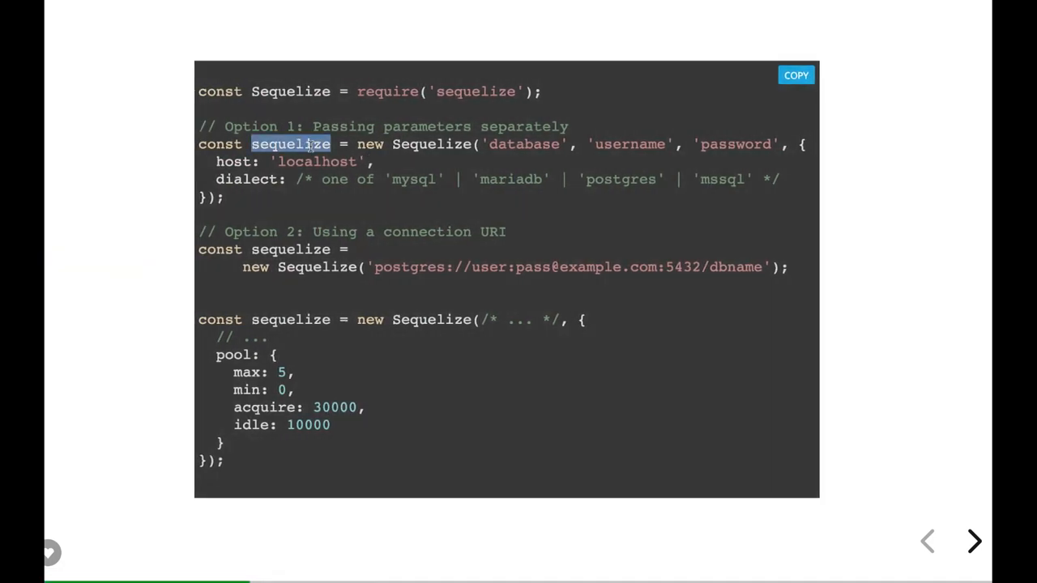
pyautogui.click(976, 541)
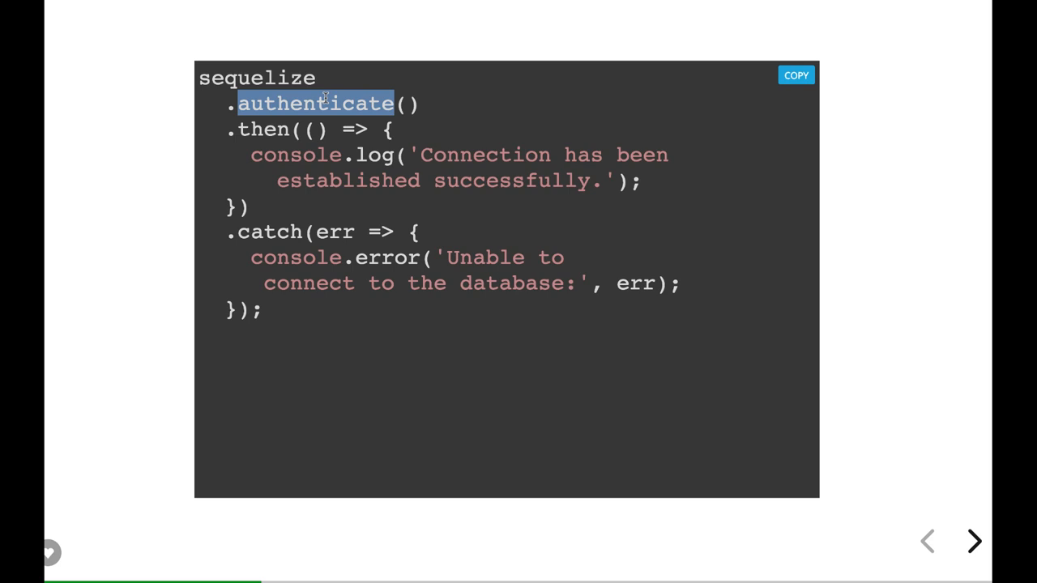
# - Advance to the connection.sync slide showing force: true and server start
pyautogui.click(975, 541)
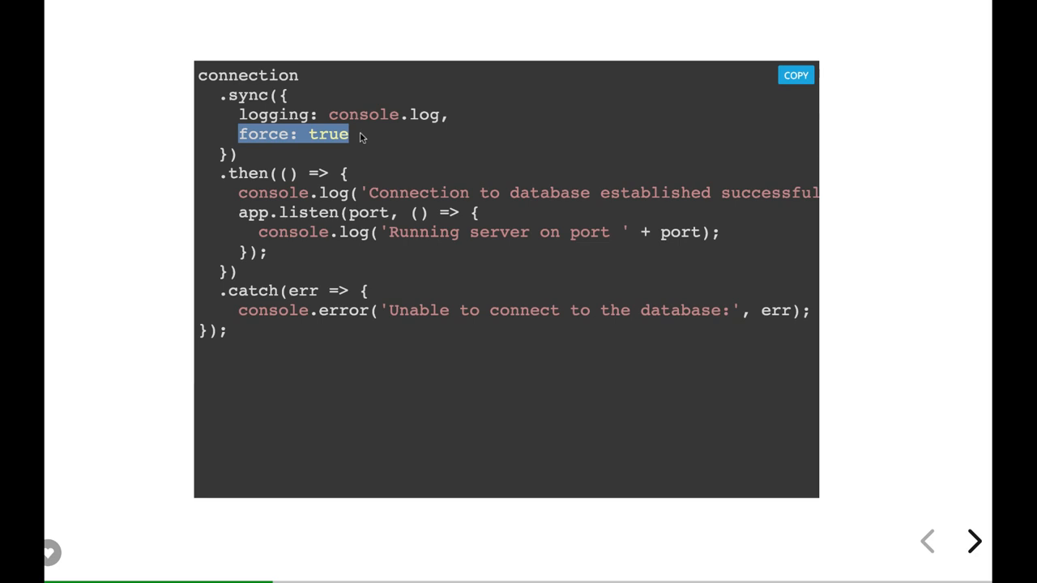
pyautogui.moveTo(318, 230)
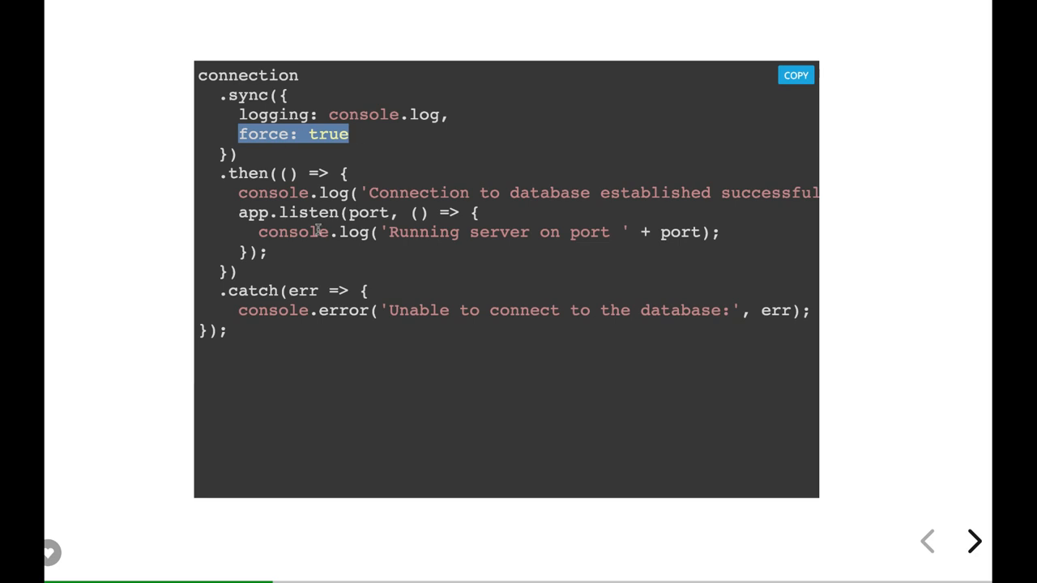
pyautogui.moveTo(282, 217)
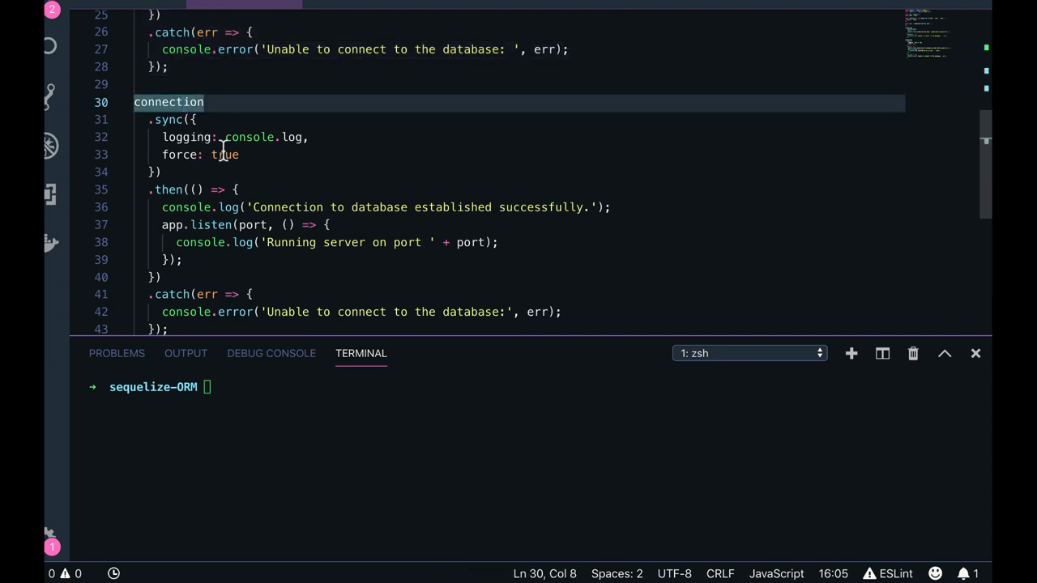
# - Highlight force's true value and run 'node server.js' in the terminal
pyautogui.doubleClick(223, 156)
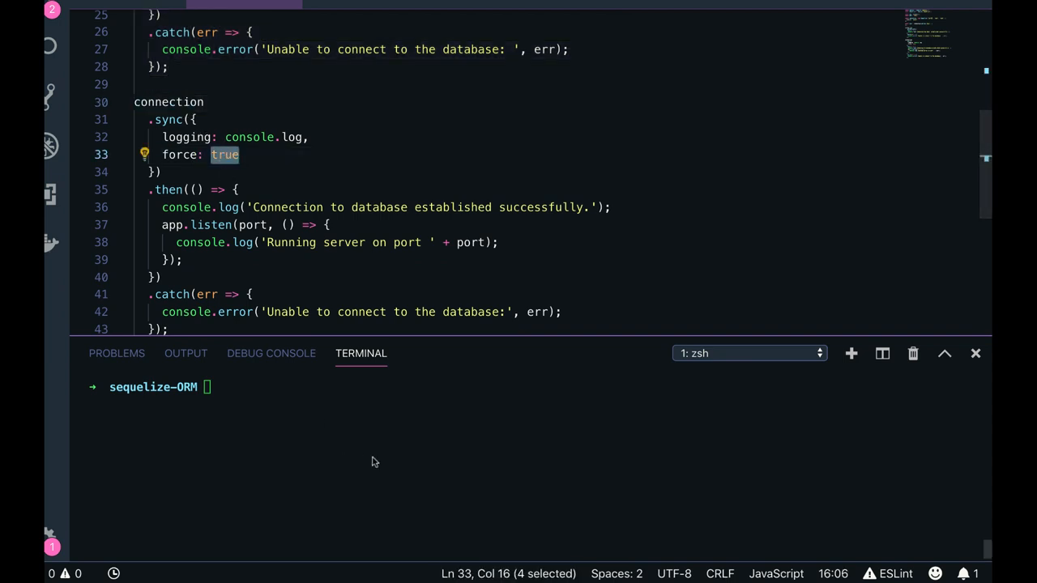
pyautogui.write('node server.js')
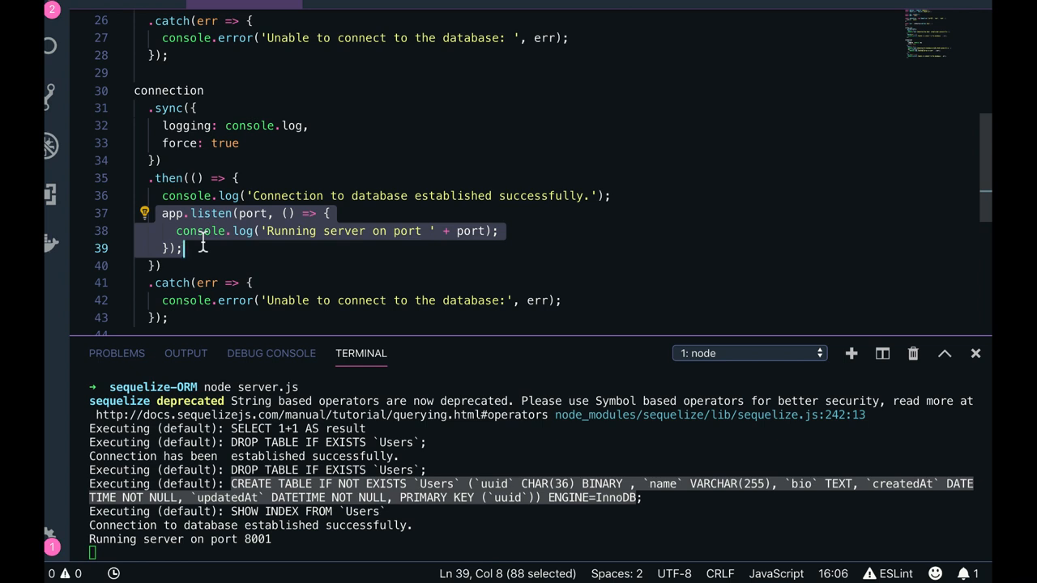
pyautogui.scroll(3)
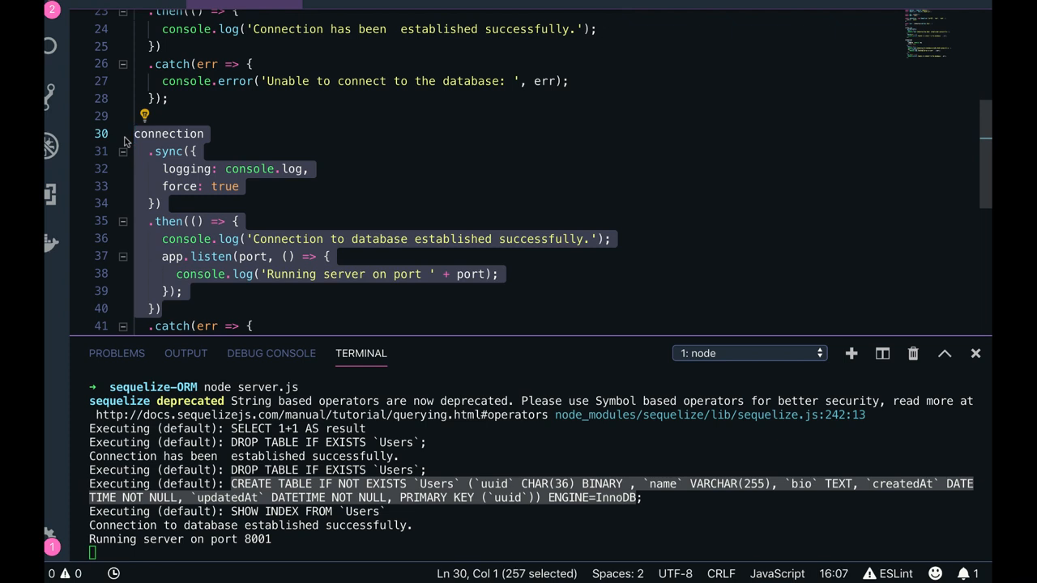
pyautogui.scroll(3)
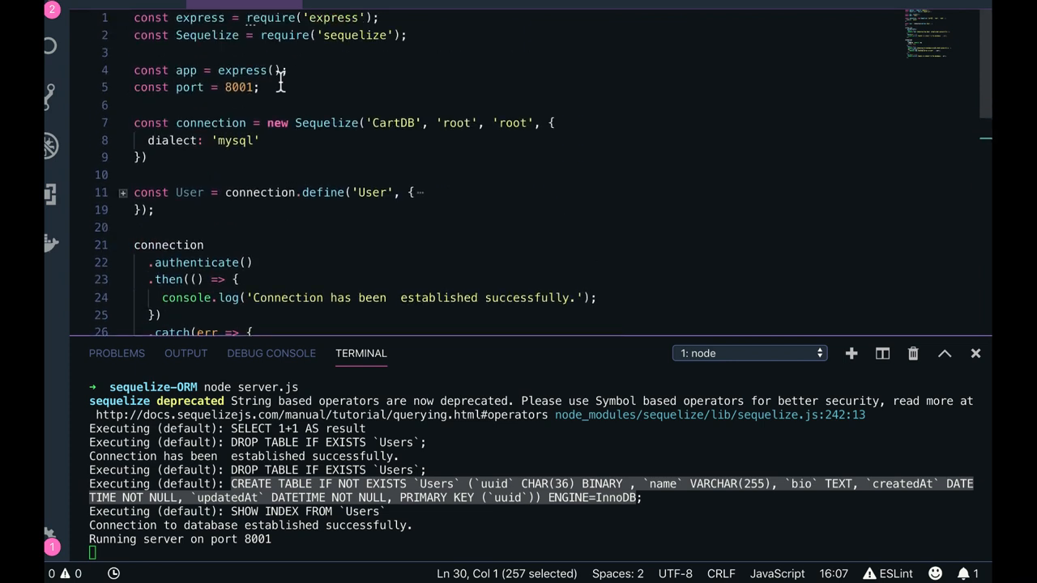